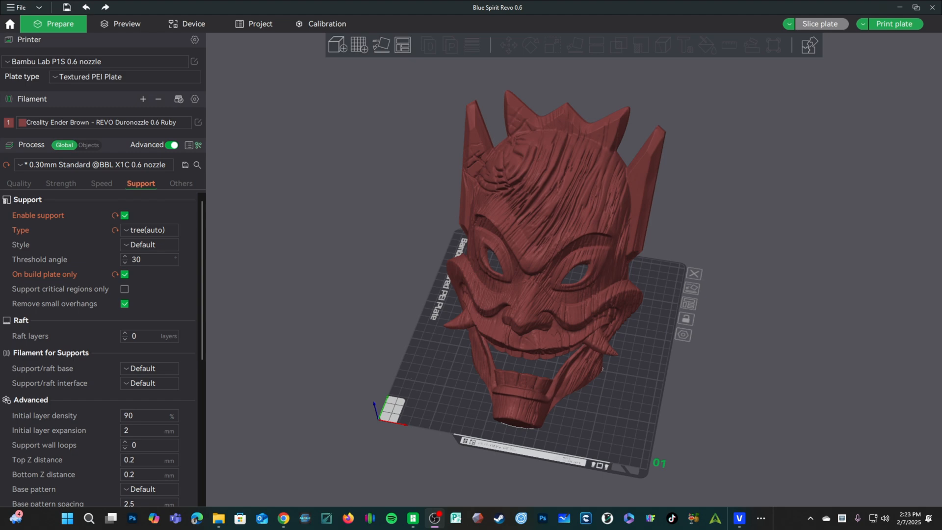
Show the Preview of the 0.4 nozzle slice estimating 15h51m and 350 g.
click(120, 24)
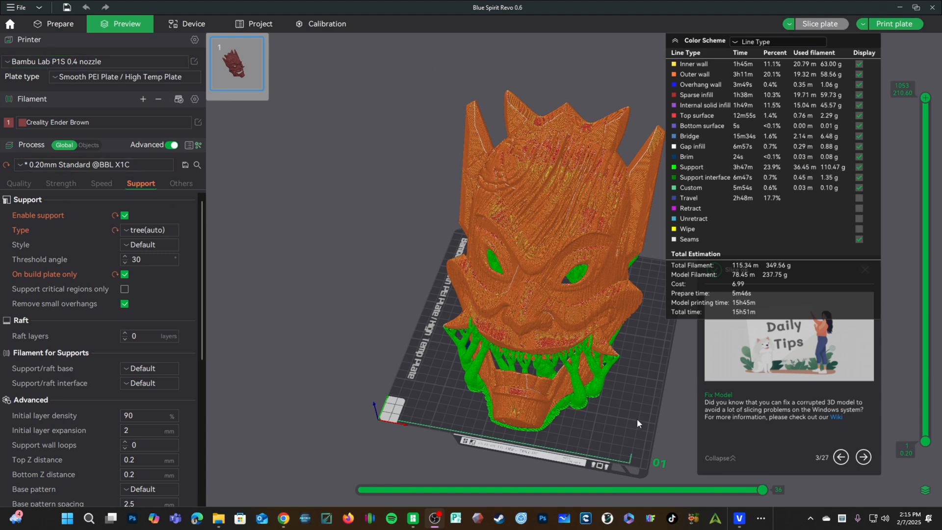
mouse_move(716, 335)
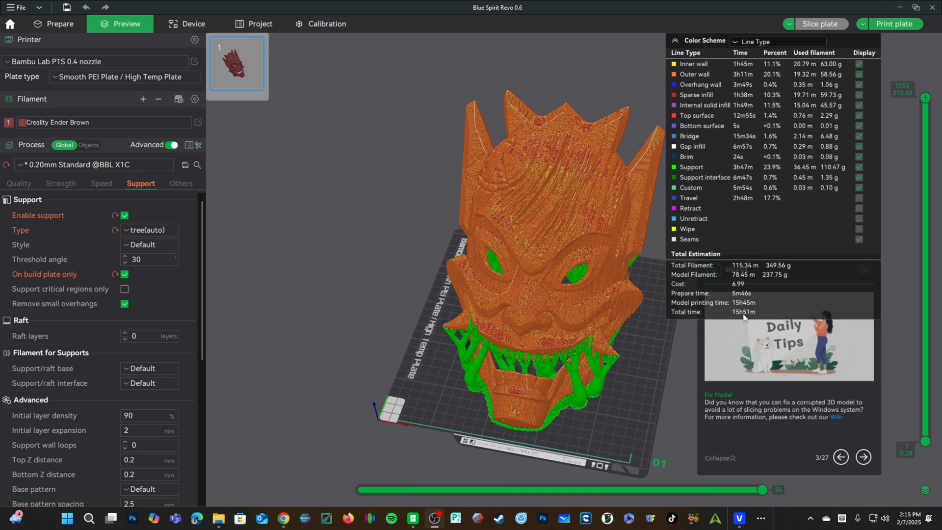
Select the Bambu Lab P1S 0.6 nozzle printer and REVO Duronozzle 0.6 Ruby filament.
click(97, 62)
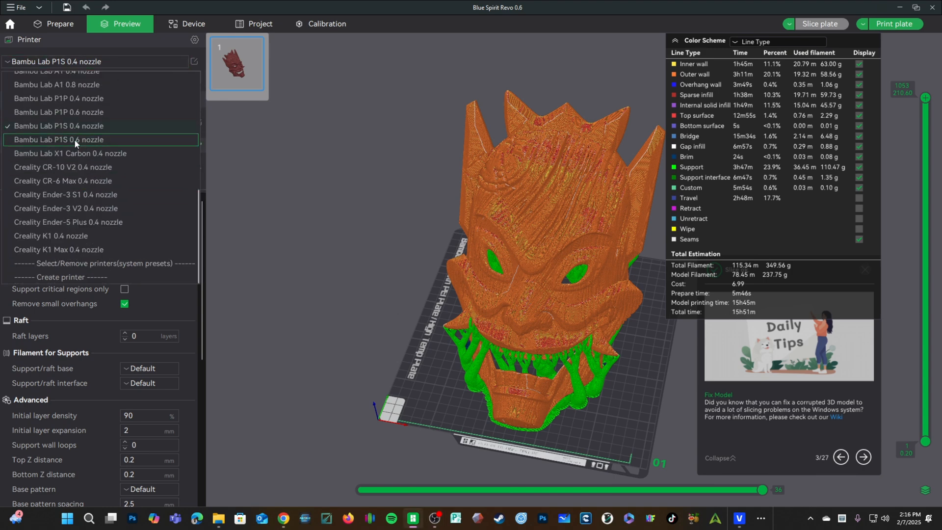
click(58, 139)
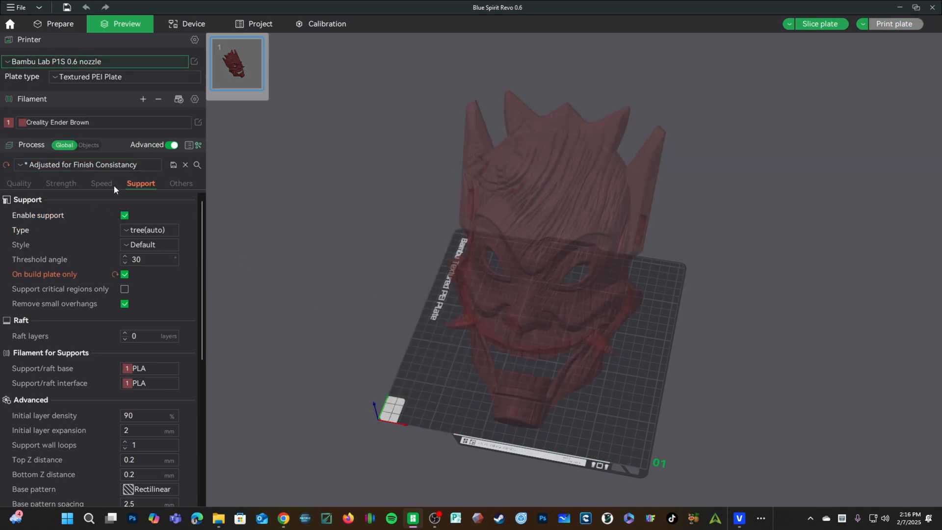
click(102, 122)
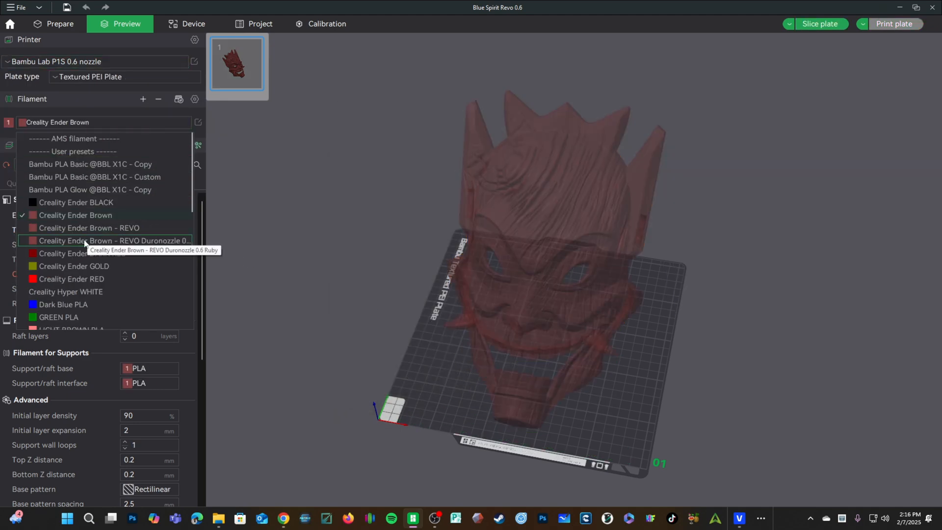
click(110, 240)
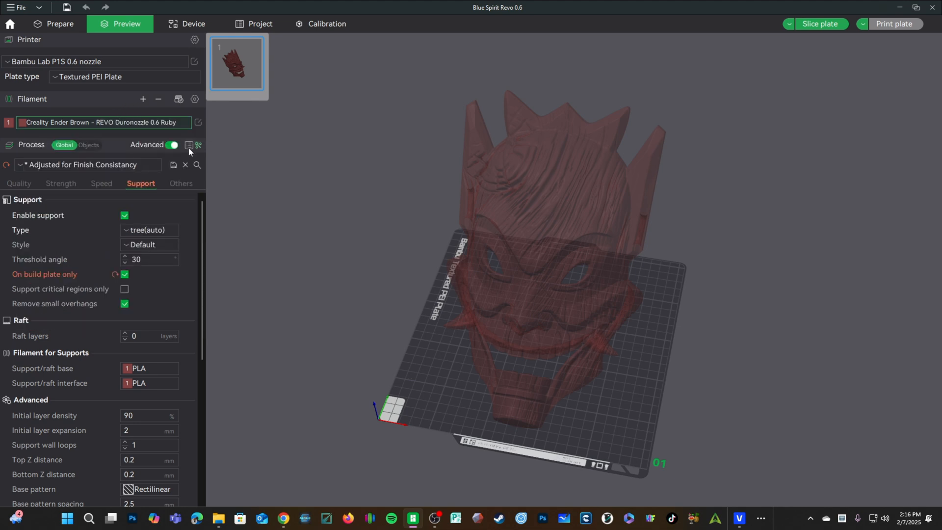
click(87, 165)
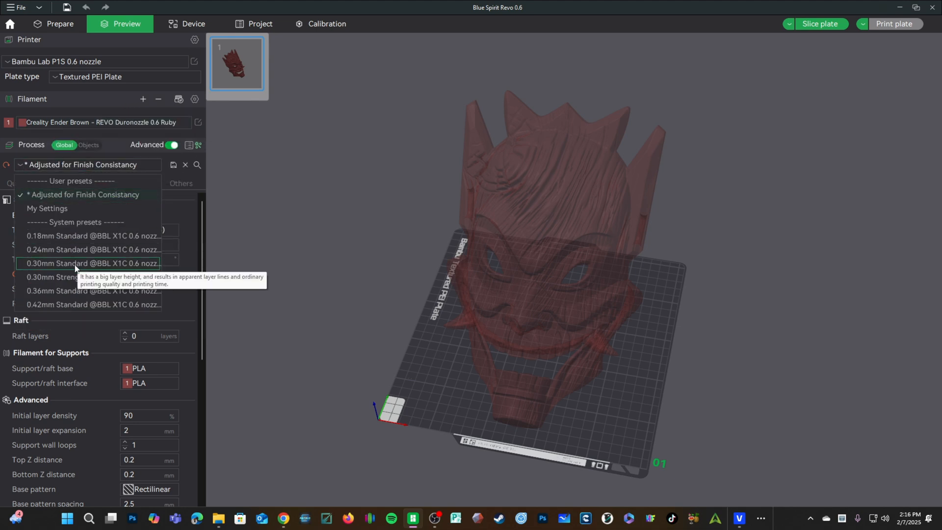
click(92, 263)
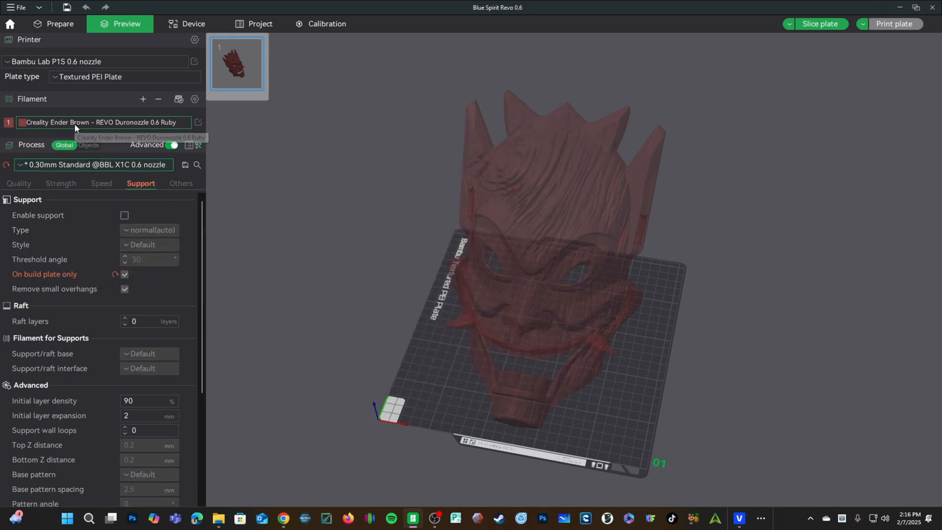
mouse_move(169, 126)
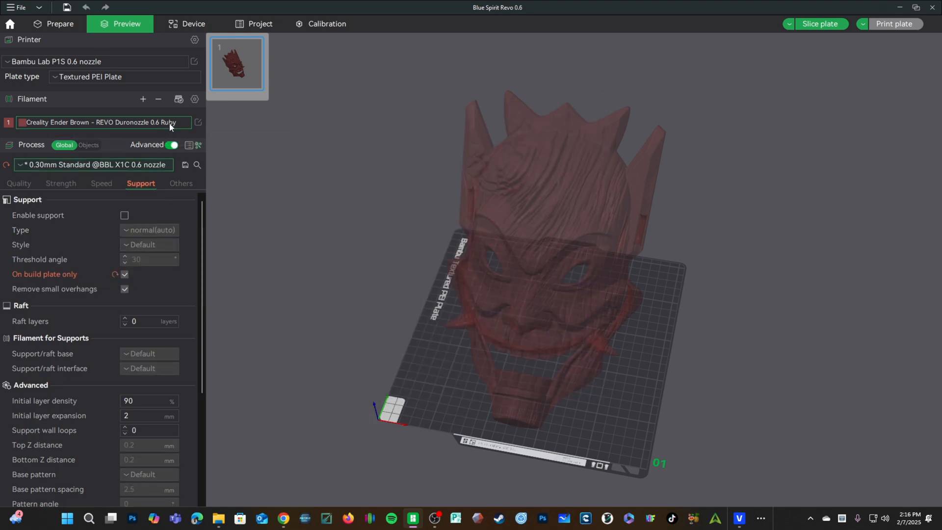